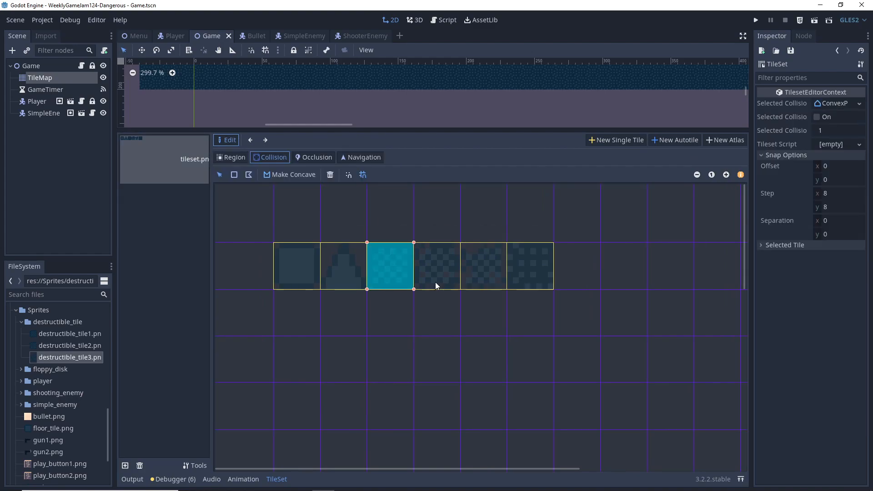
Step: After checking two tile collision shapes, switch to the Bullet scene and open Bullet.gd
left_click(437, 266)
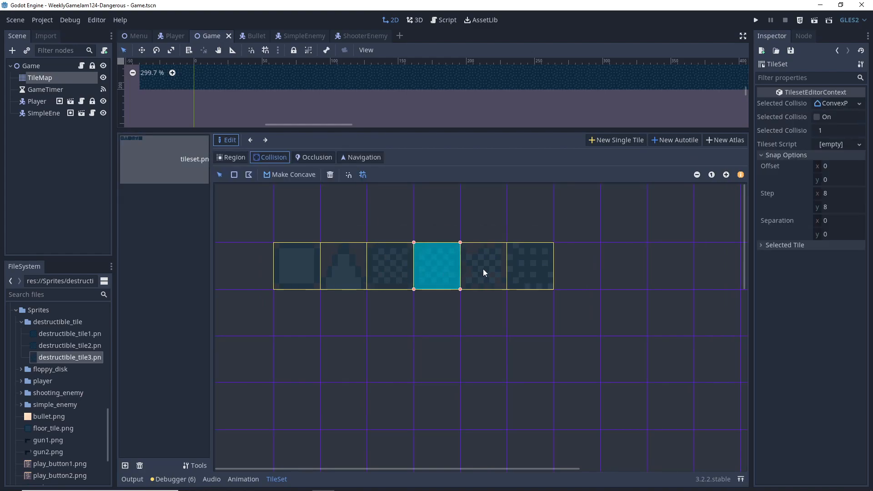
left_click(482, 265)
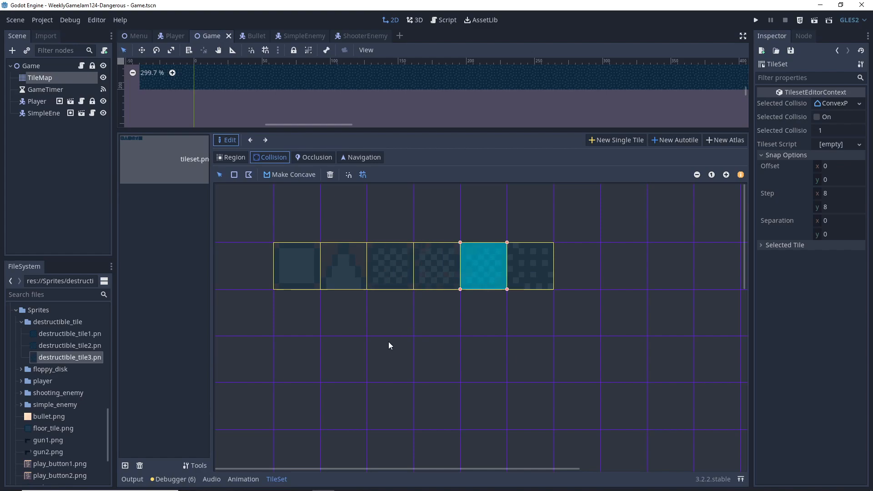
mouse_move(388, 338)
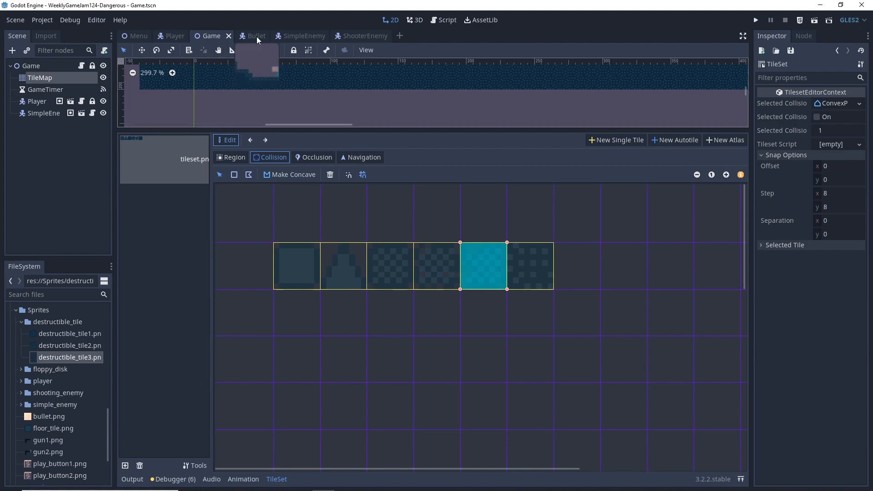
left_click(248, 36)
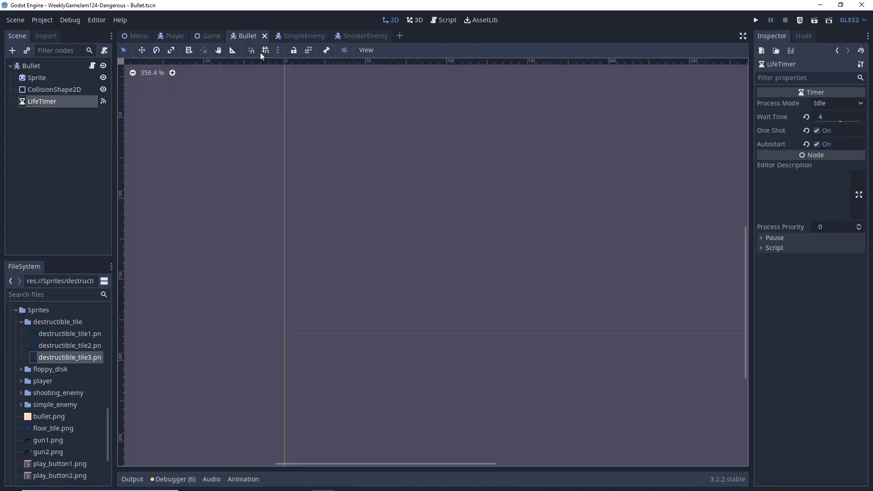
left_click(446, 19)
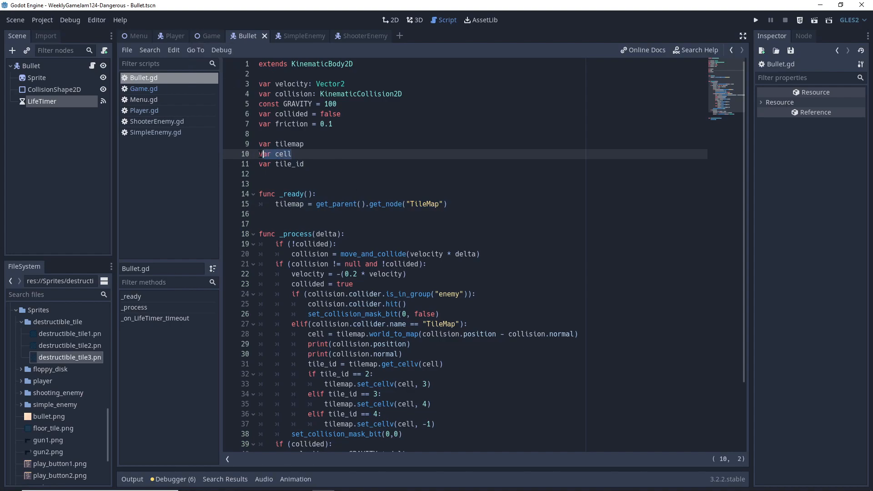
Step: Switch back to the Game scene and focus the 2D viewport showing the tiled level
left_click(210, 35)
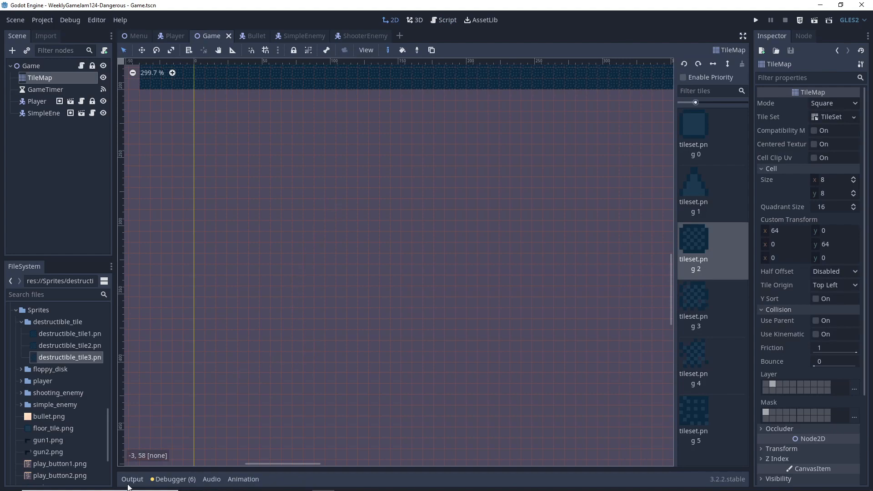
mouse_move(146, 463)
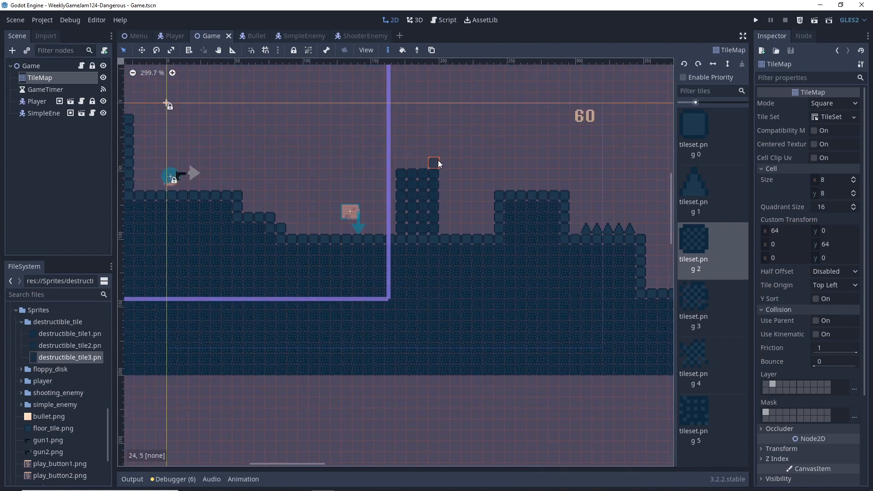
left_click(444, 163)
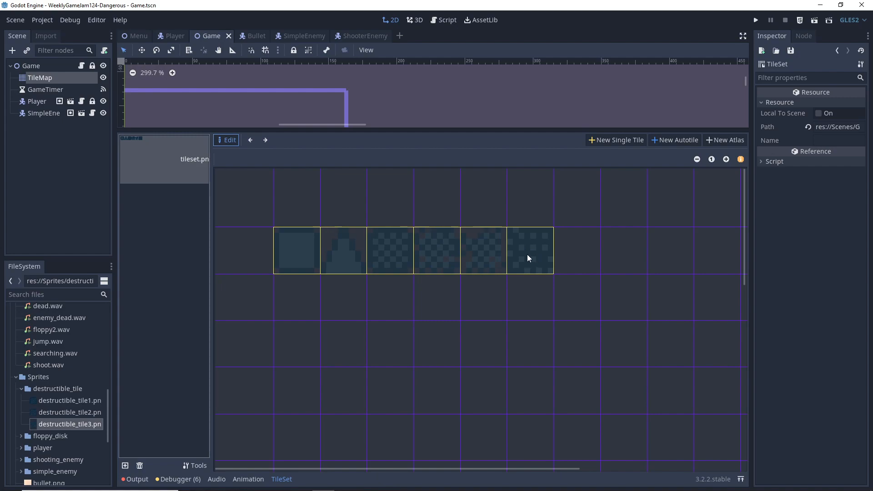
mouse_move(266, 232)
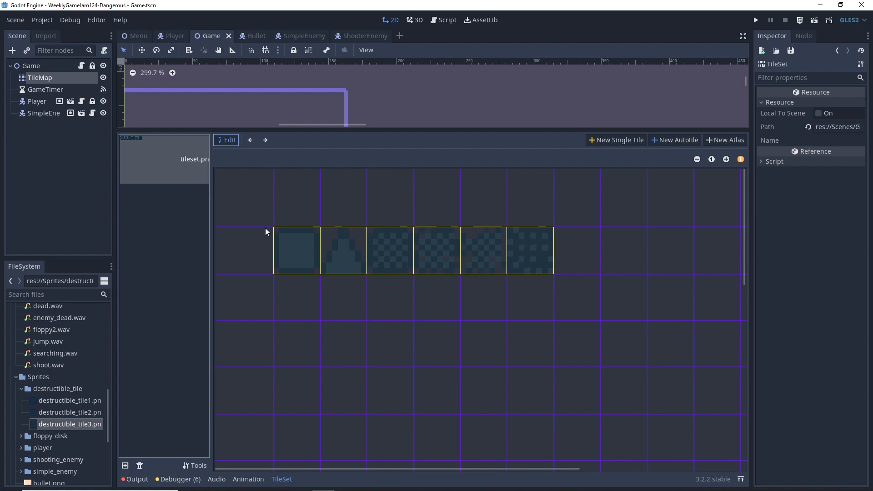
mouse_move(299, 269)
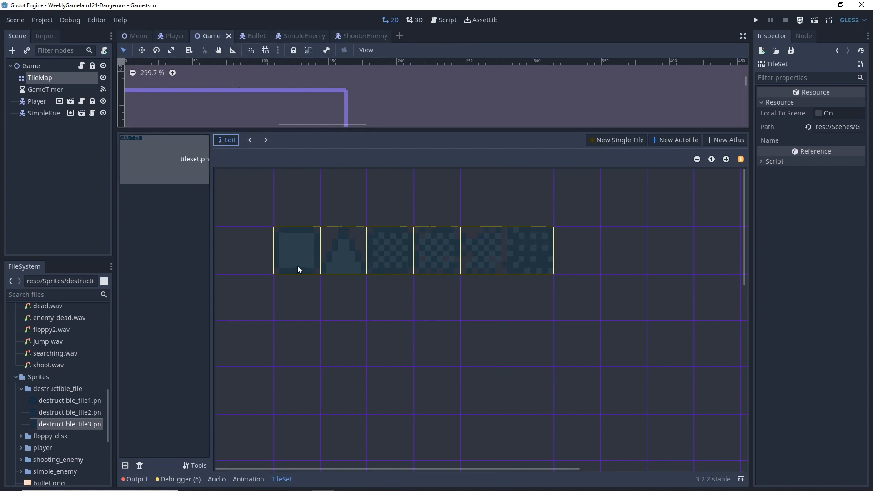
Step: Inspect the collision shapes of the first, fourth and fifth tiles in the tileset editor
left_click(296, 250)
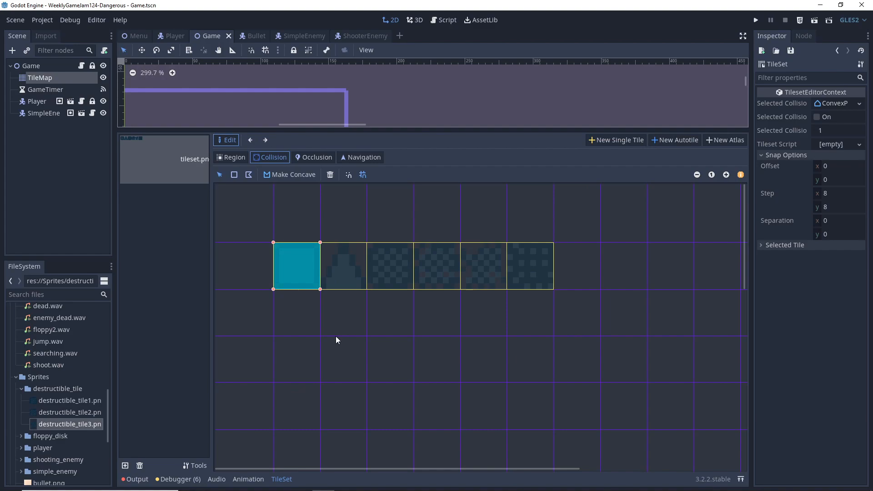
mouse_move(301, 291)
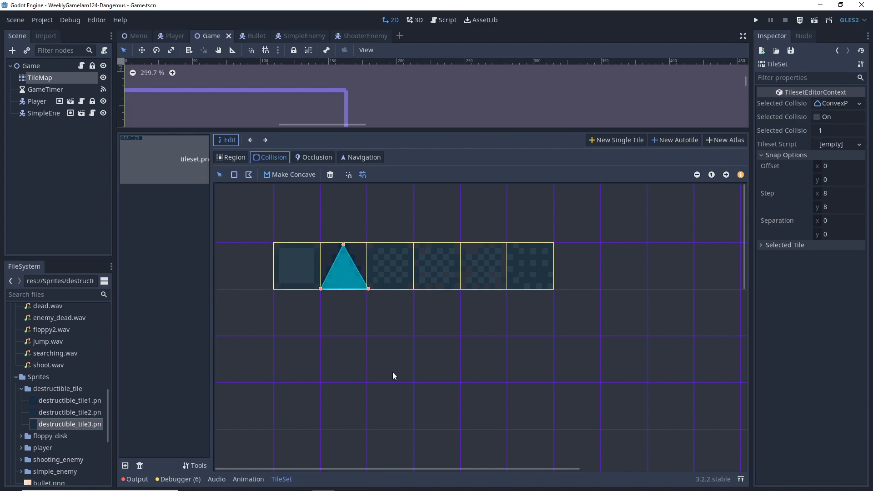
left_click(436, 265)
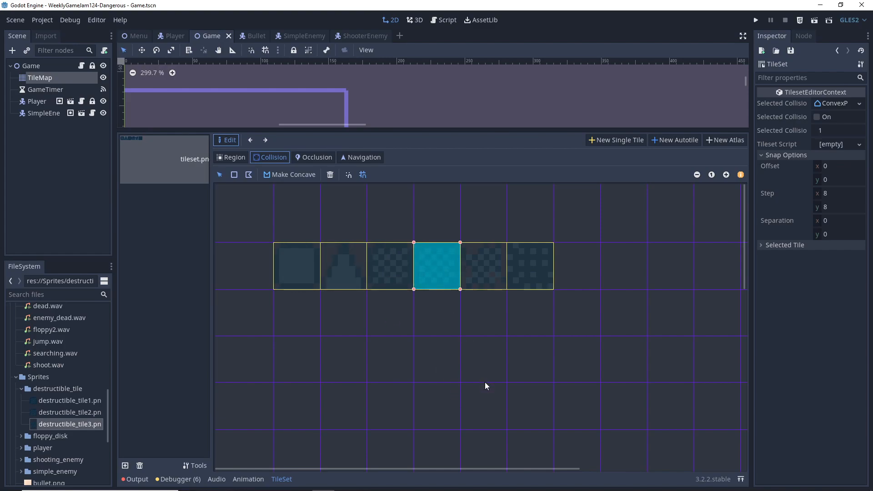
left_click(483, 266)
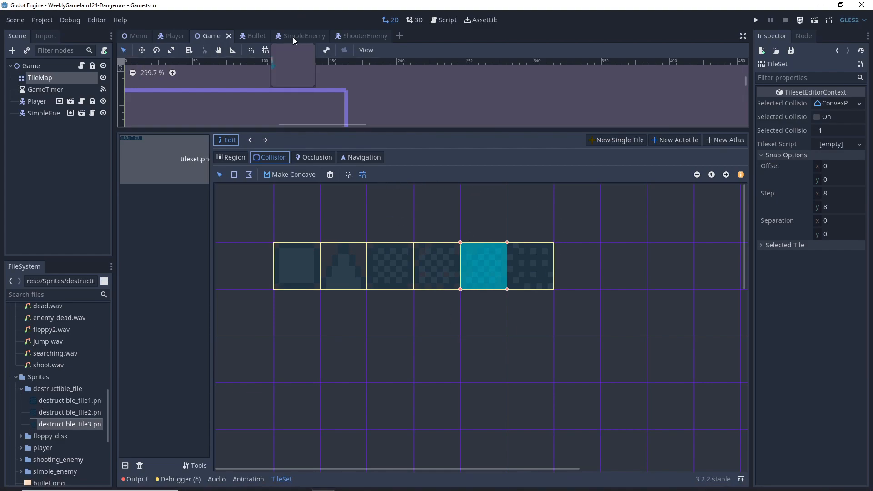
Step: Review the Bullet script's TileMap collision branch, briefly checking the Game scene
left_click(245, 36)
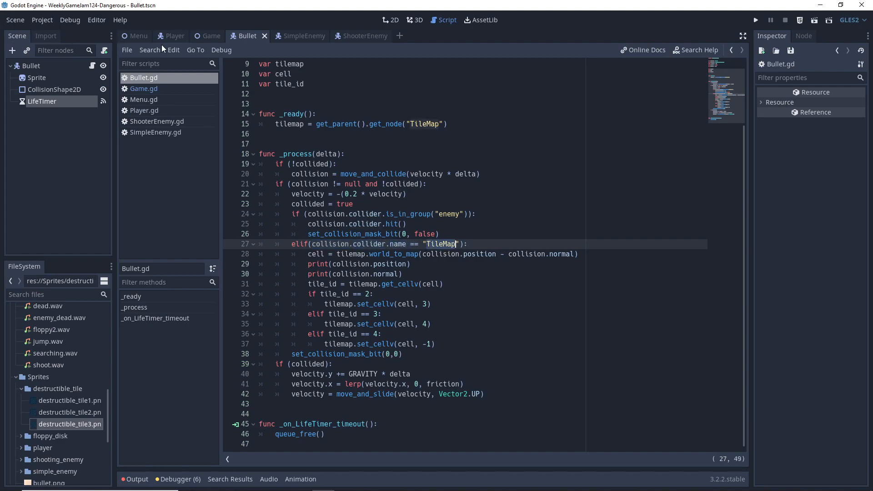
left_click(210, 35)
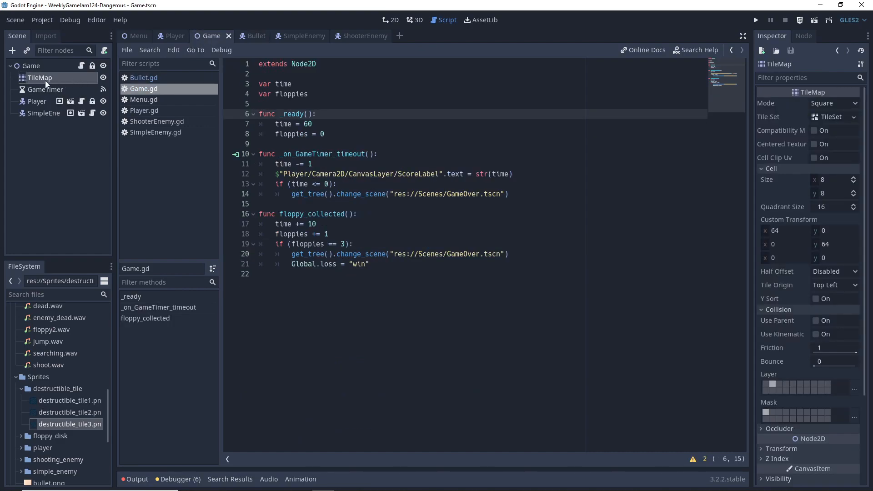
left_click(249, 35)
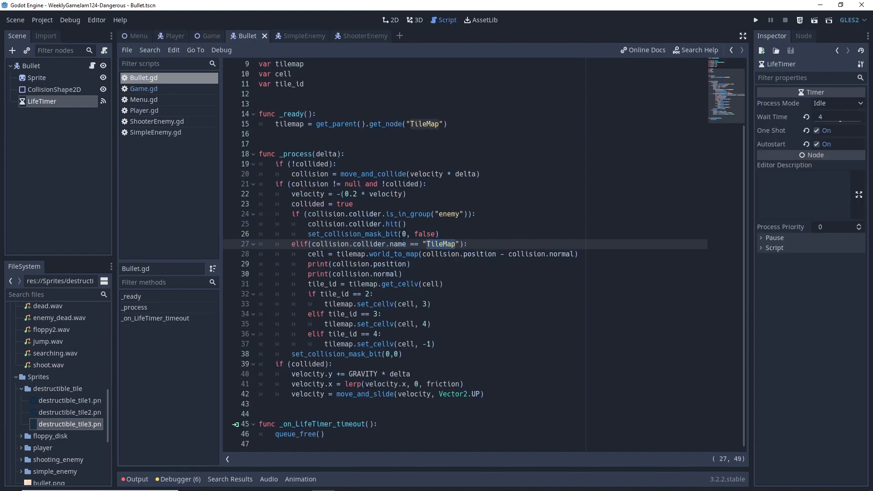
left_click(313, 254)
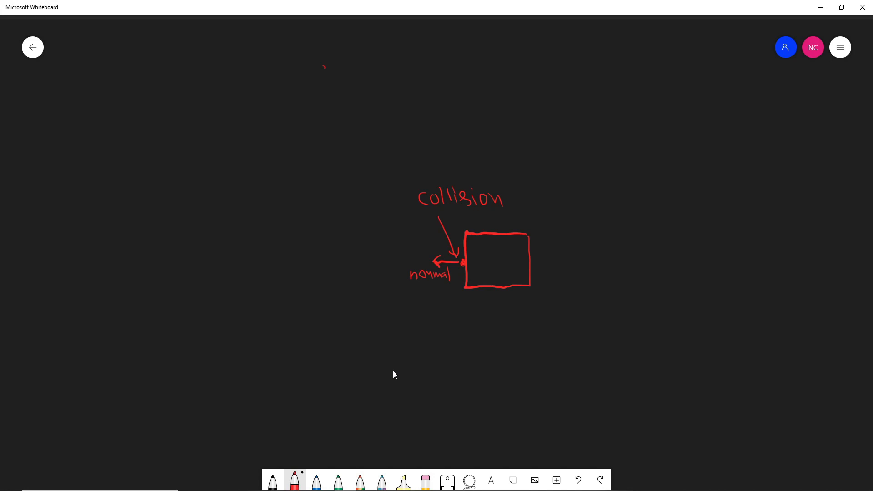
Step: Draw an upward arrow below the box and a horizontal stroke beside it in red pen
left_click_drag(503, 334, 503, 298)
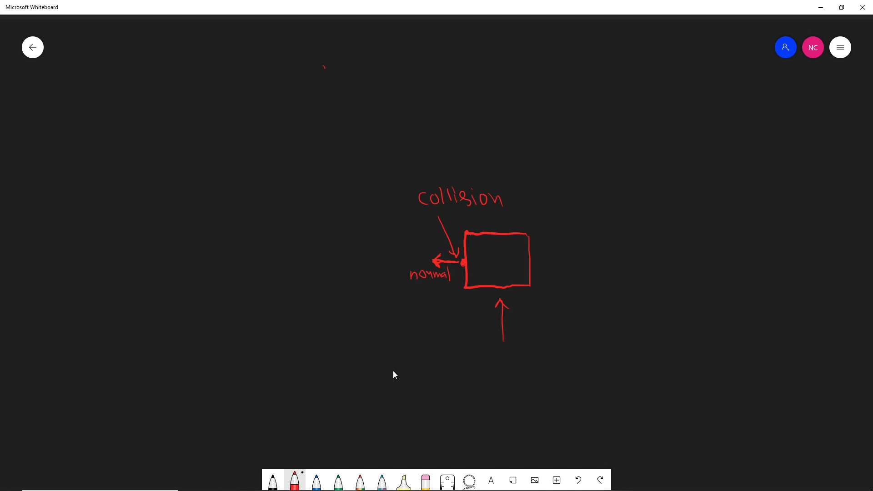
left_click_drag(459, 262, 489, 262)
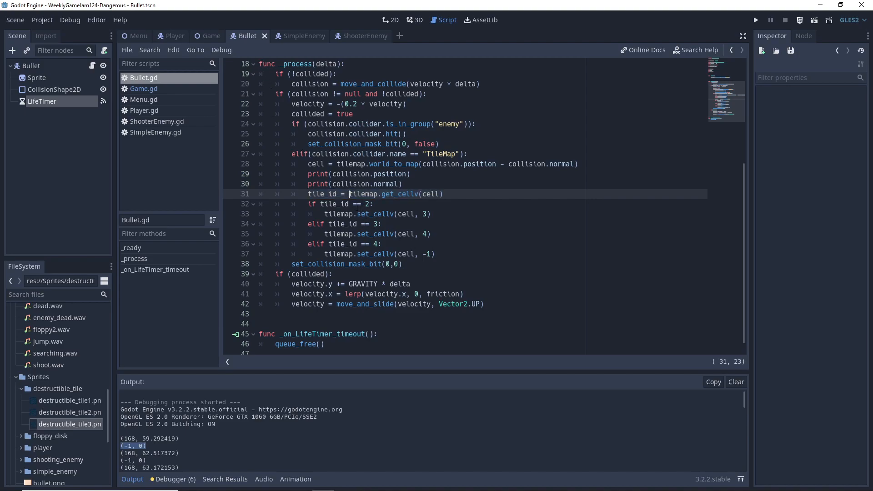
double_click(399, 194)
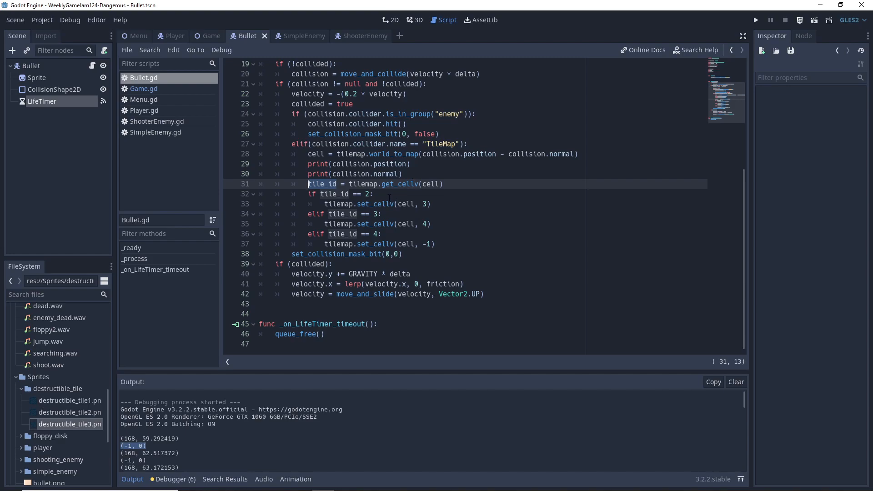
left_click(334, 194)
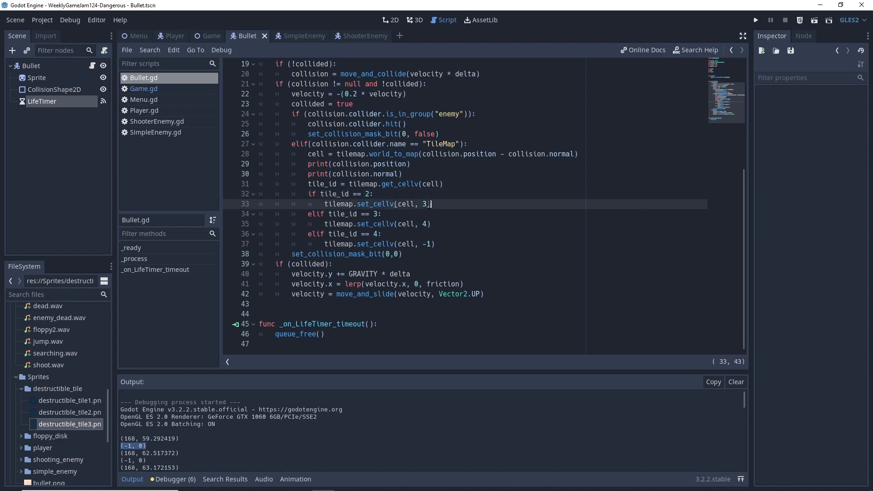
double_click(425, 204)
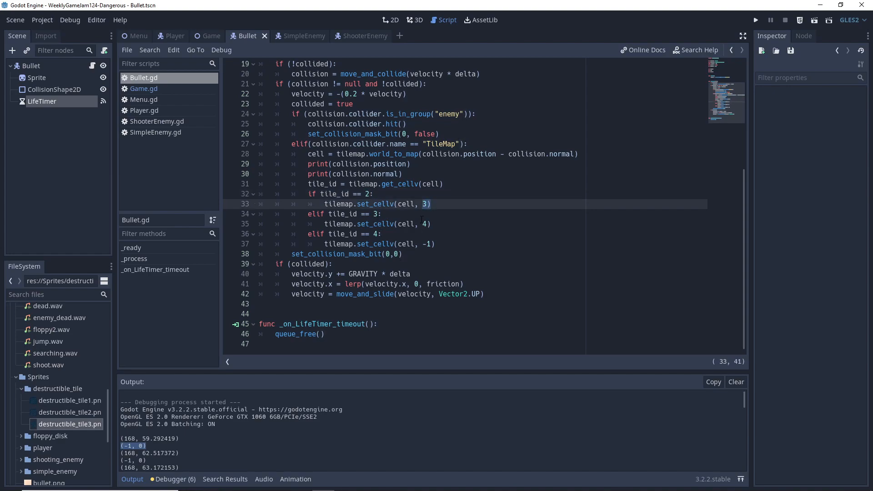
left_click(375, 213)
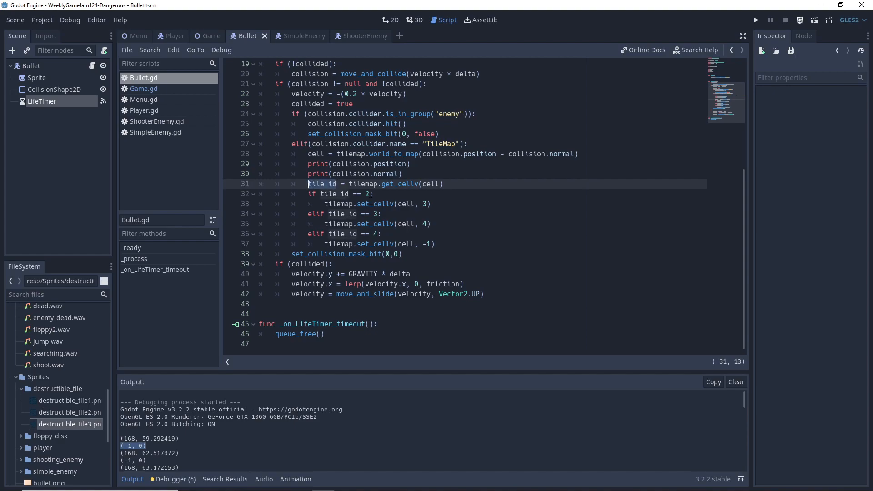
left_click(426, 223)
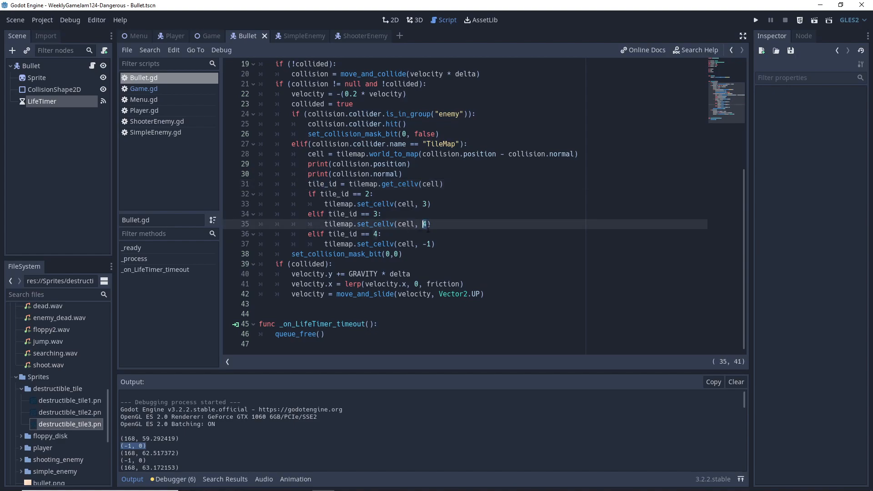
left_click(378, 233)
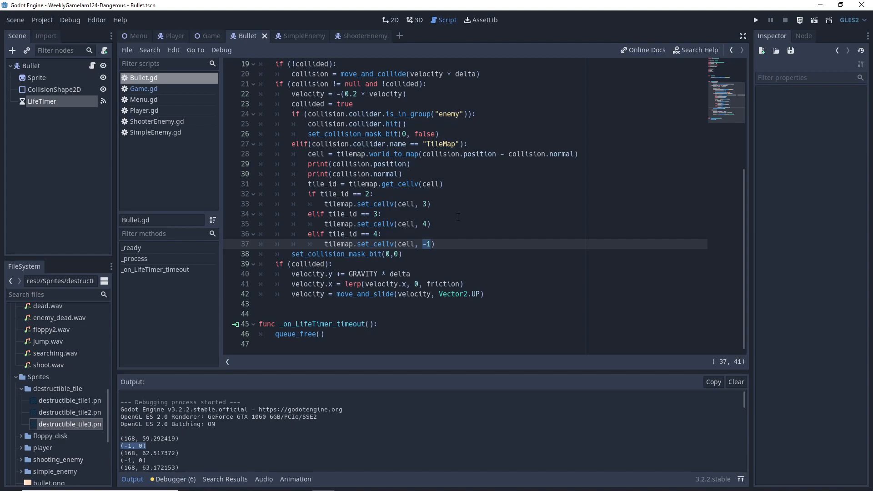
left_click(435, 243)
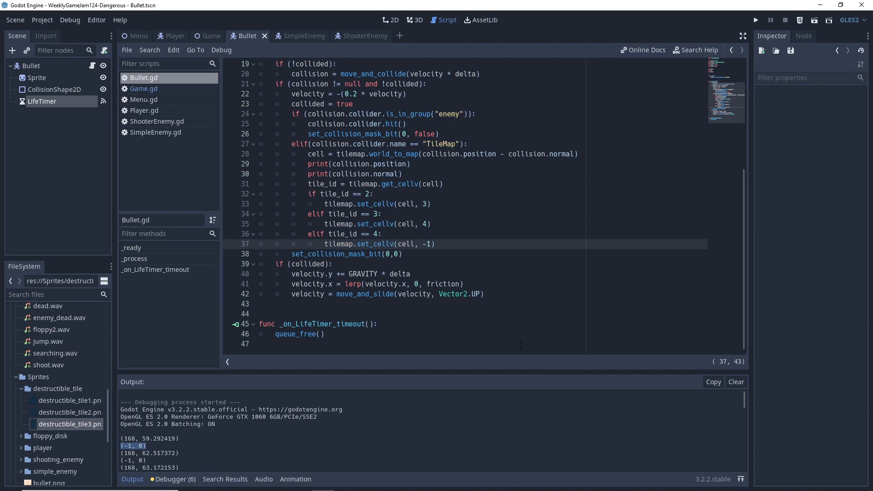
left_click(430, 244)
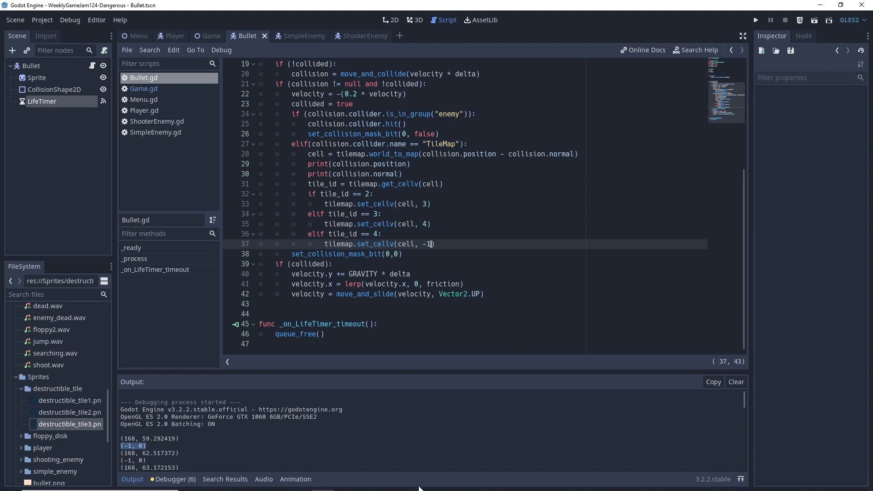